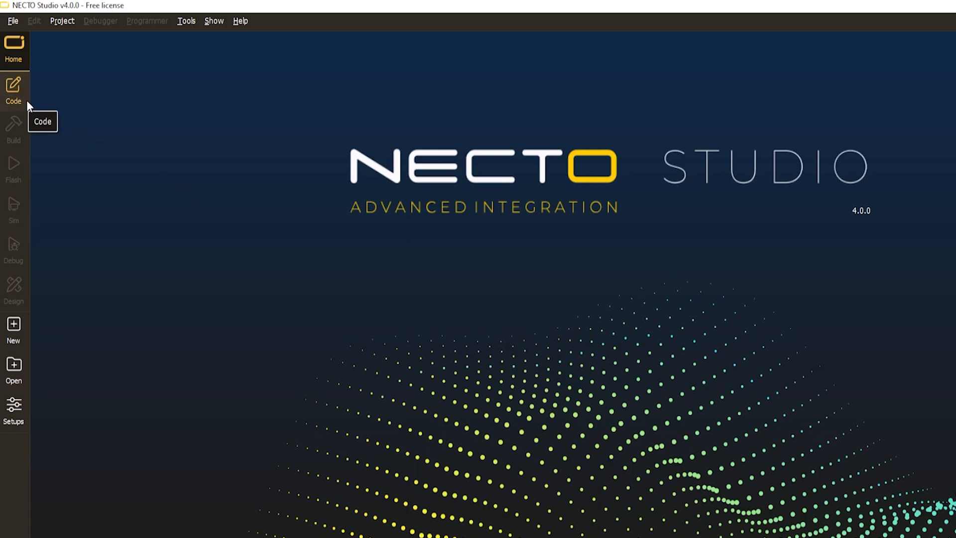
- Switch from the welcome screen to the Code workspace with its empty project explorer
left_click(14, 90)
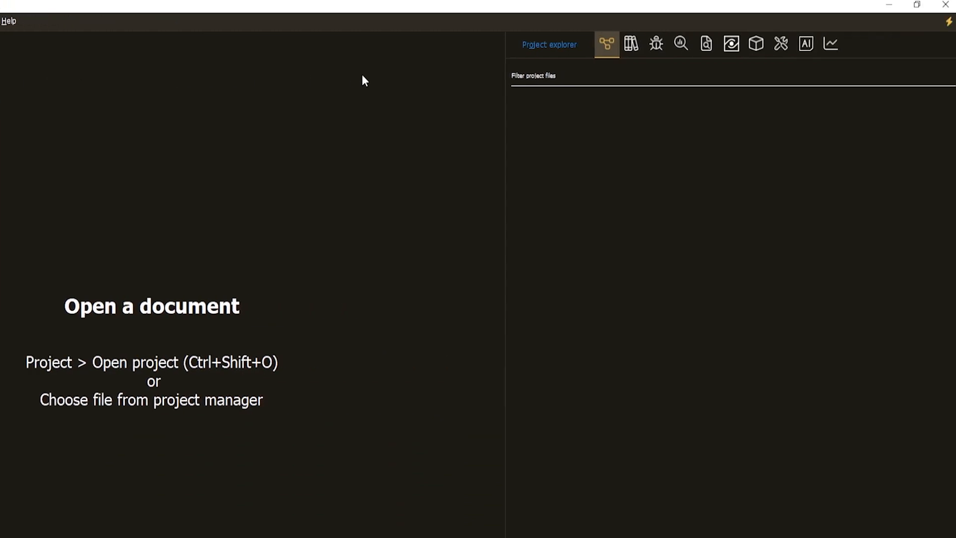
mouse_move(655, 49)
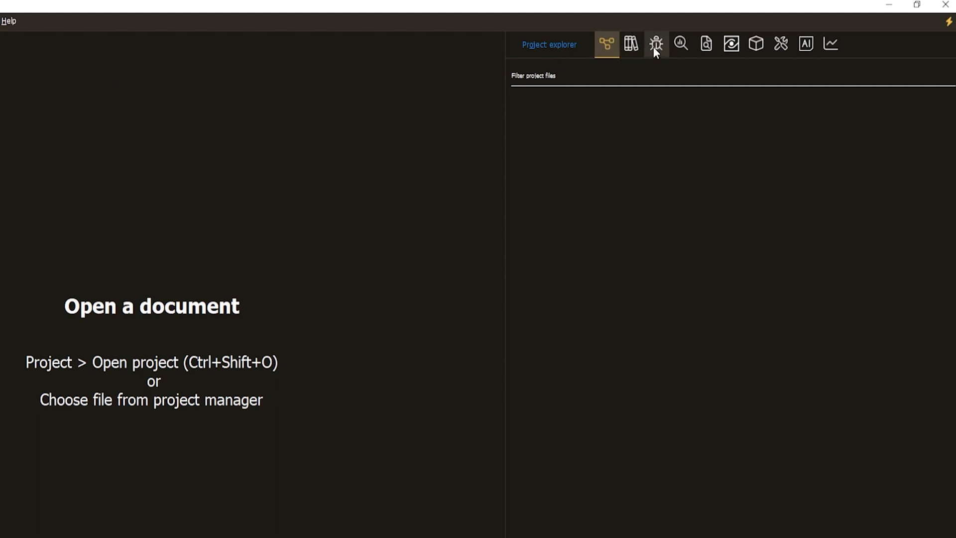
mouse_move(828, 53)
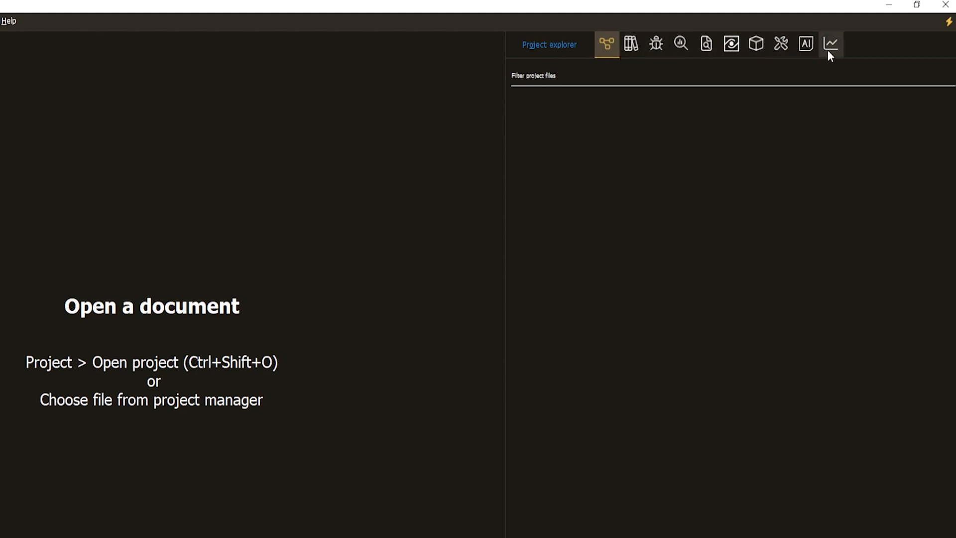
mouse_move(869, 55)
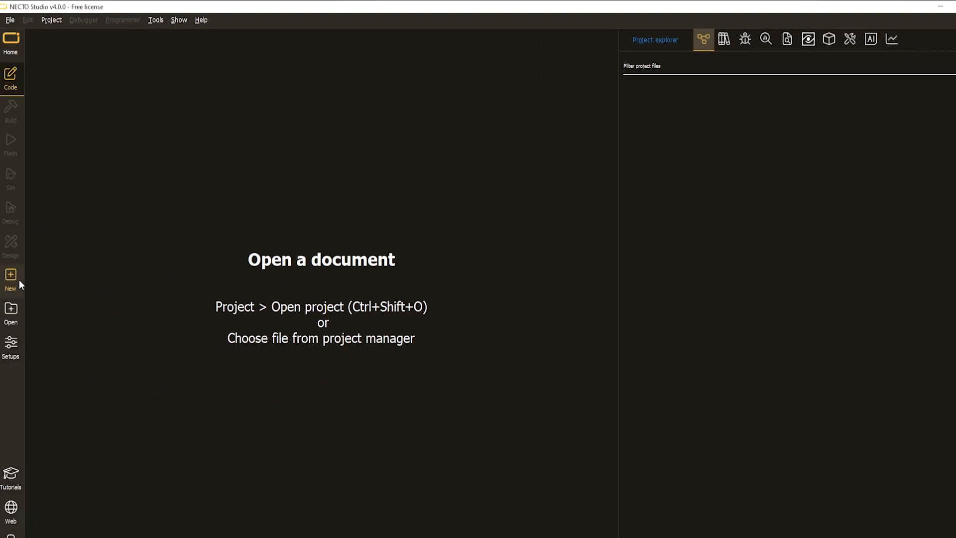
mouse_move(22, 269)
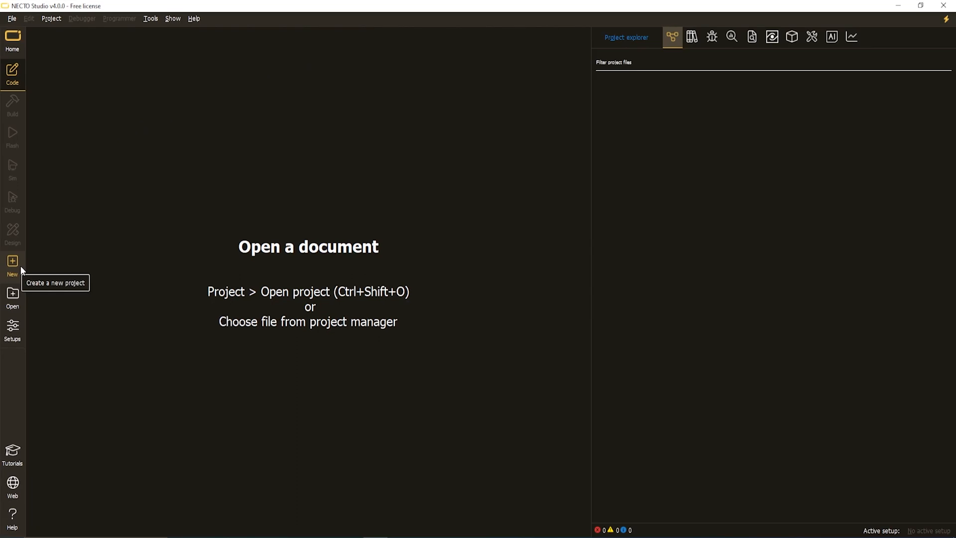
- Start a new project and replace the default project name with 'Hello_World'
left_click(12, 261)
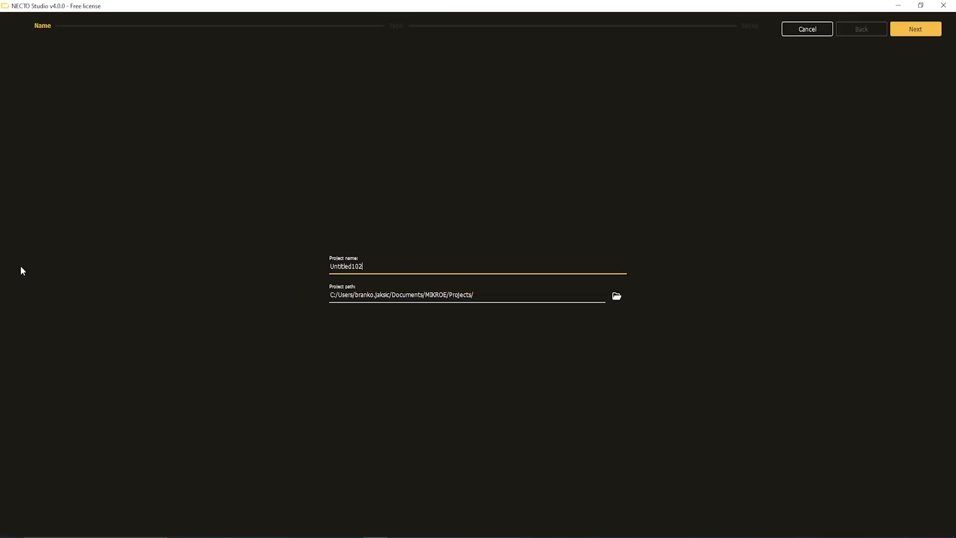
double_click(344, 267)
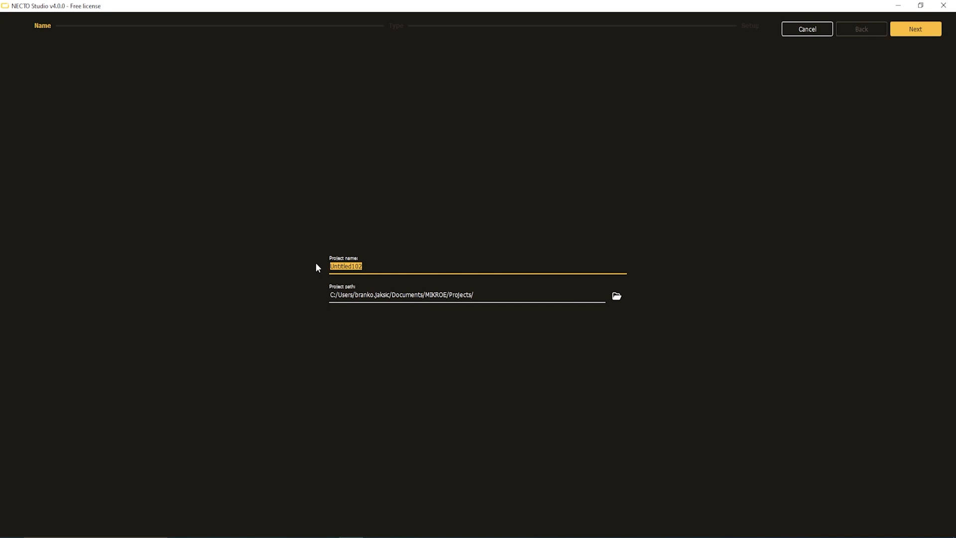
type("Hello_World")
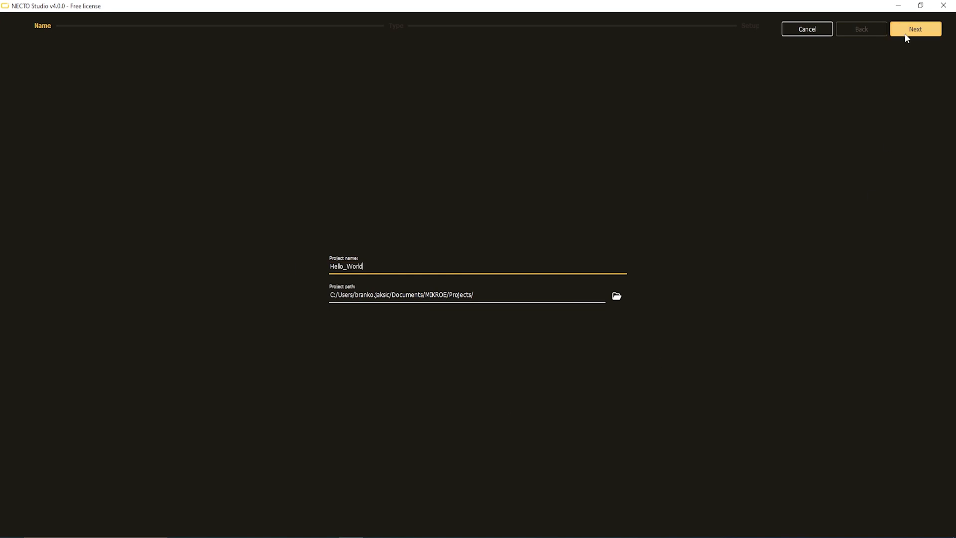